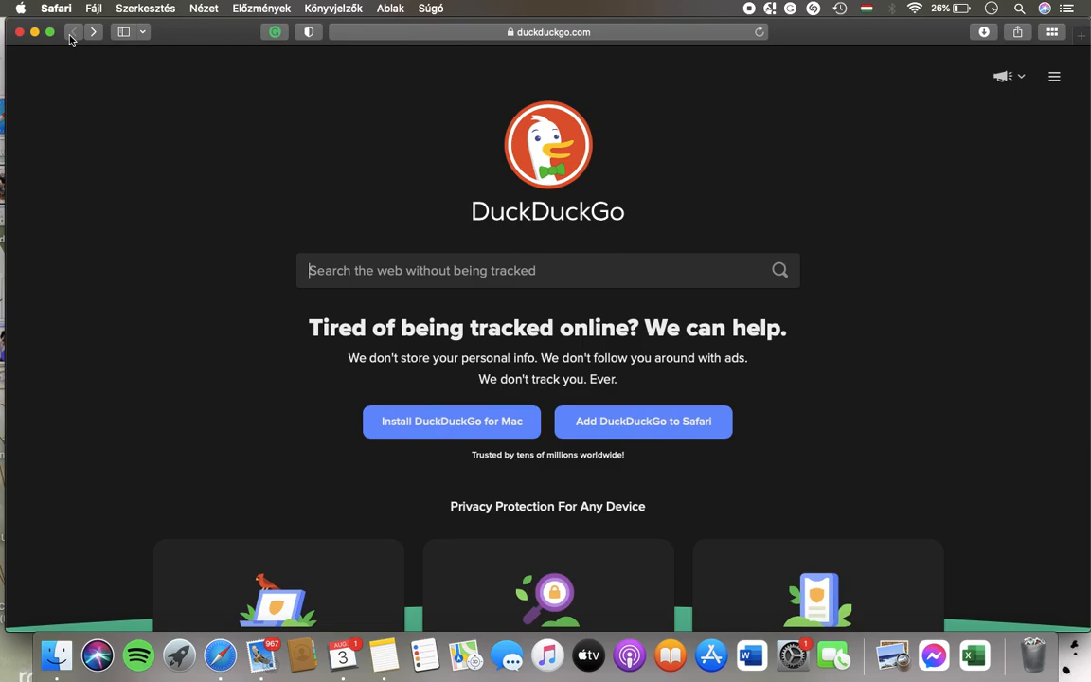
- Expand the DuckDuckGo home page's site menu listing settings and privacy links
click(1053, 75)
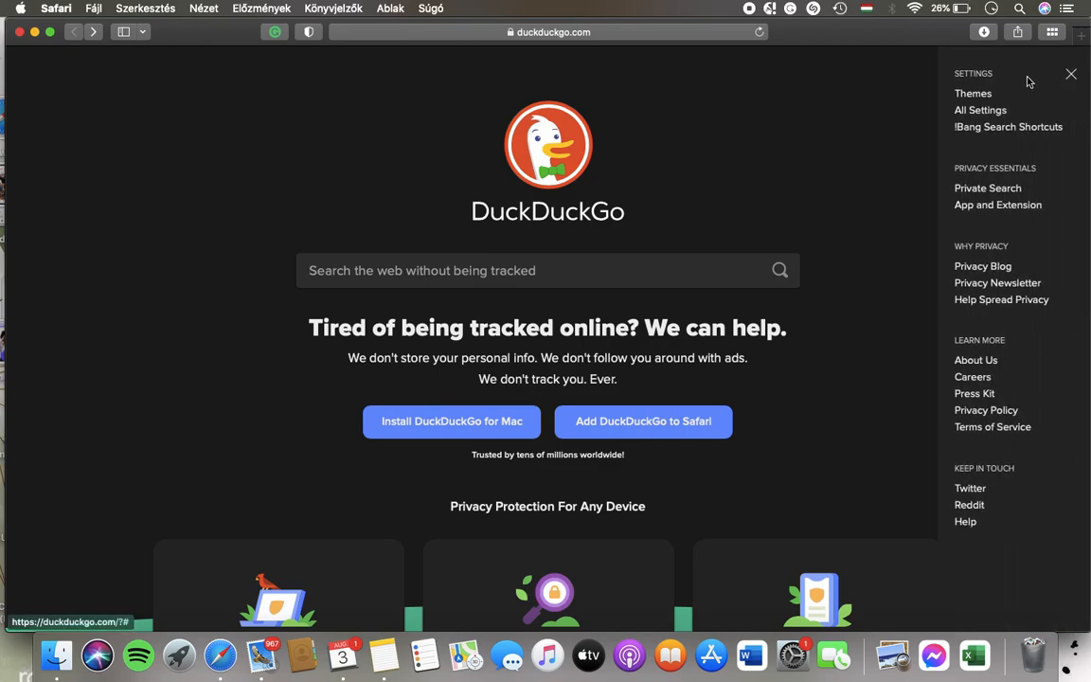
click(973, 93)
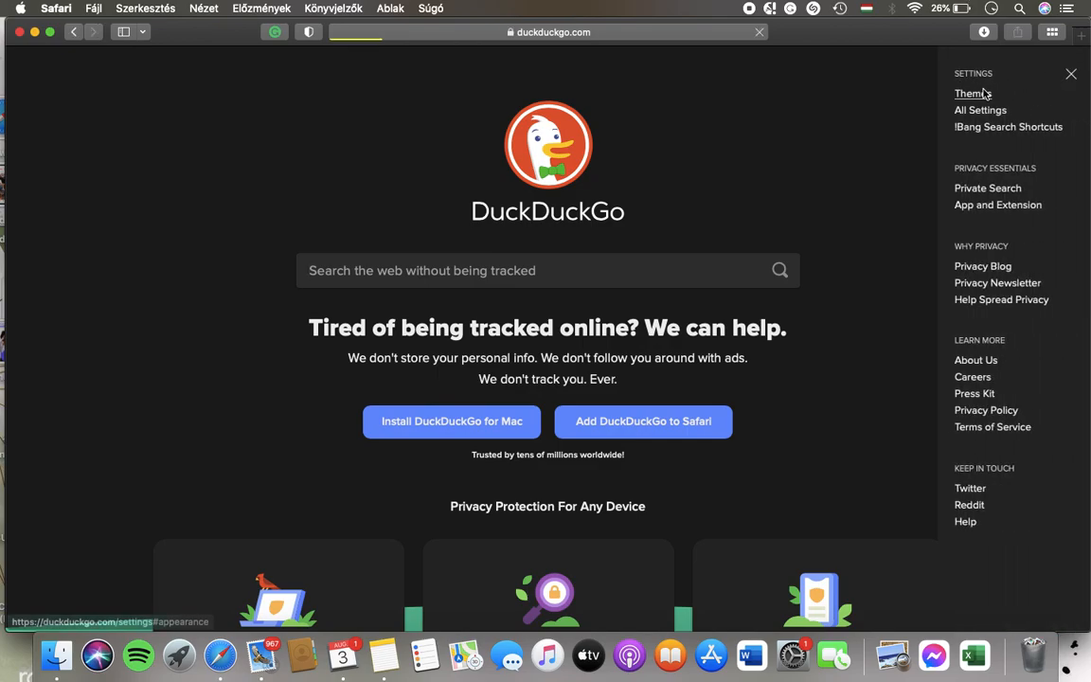
- Go to Appearance settings and try the Contrast, Basic and Terminal themes
click(981, 110)
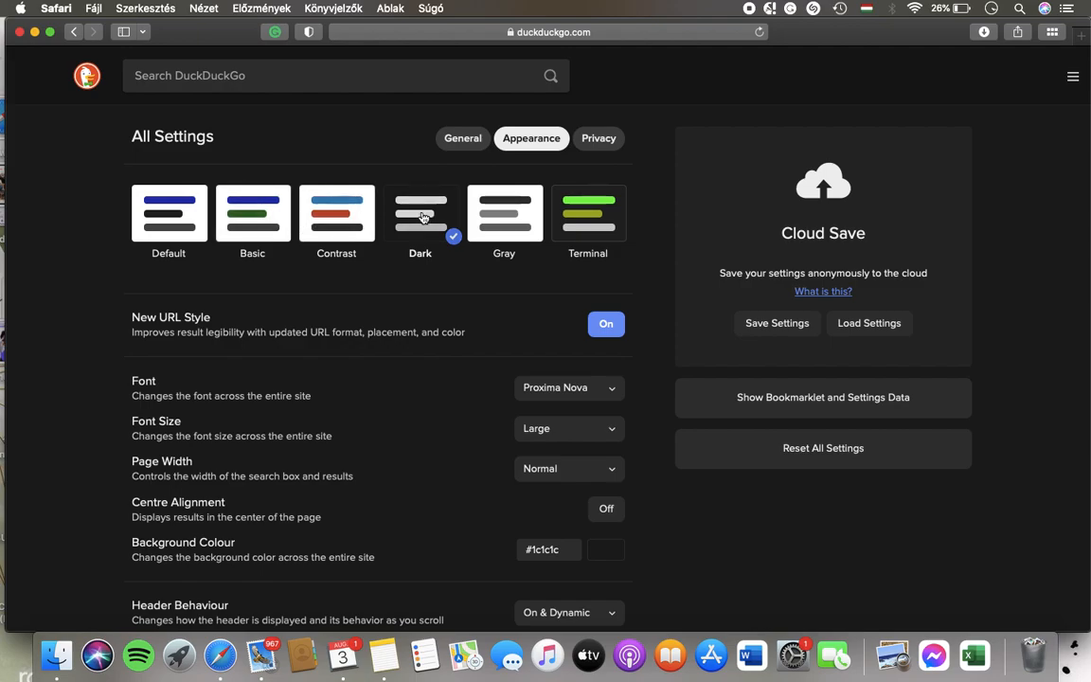
click(337, 212)
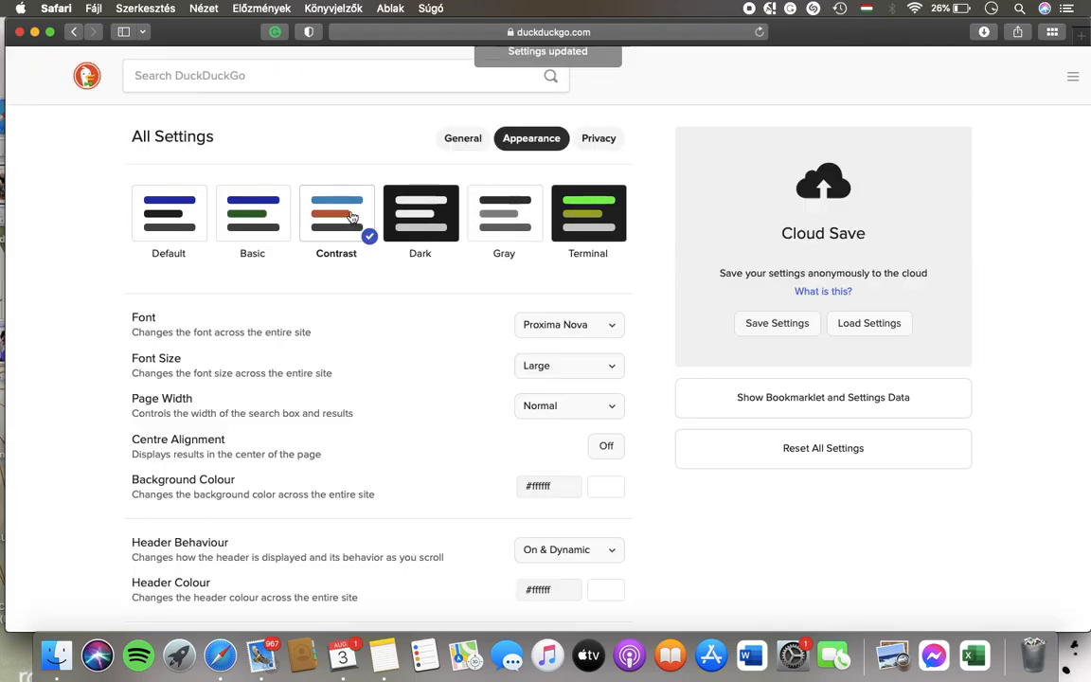
click(252, 212)
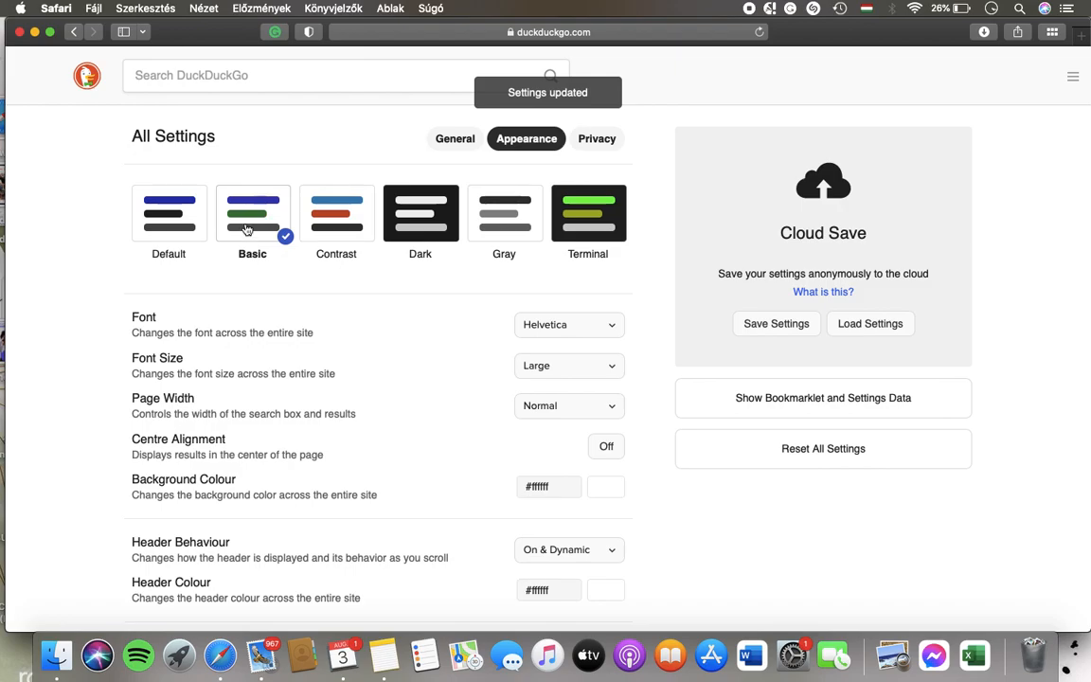
click(504, 212)
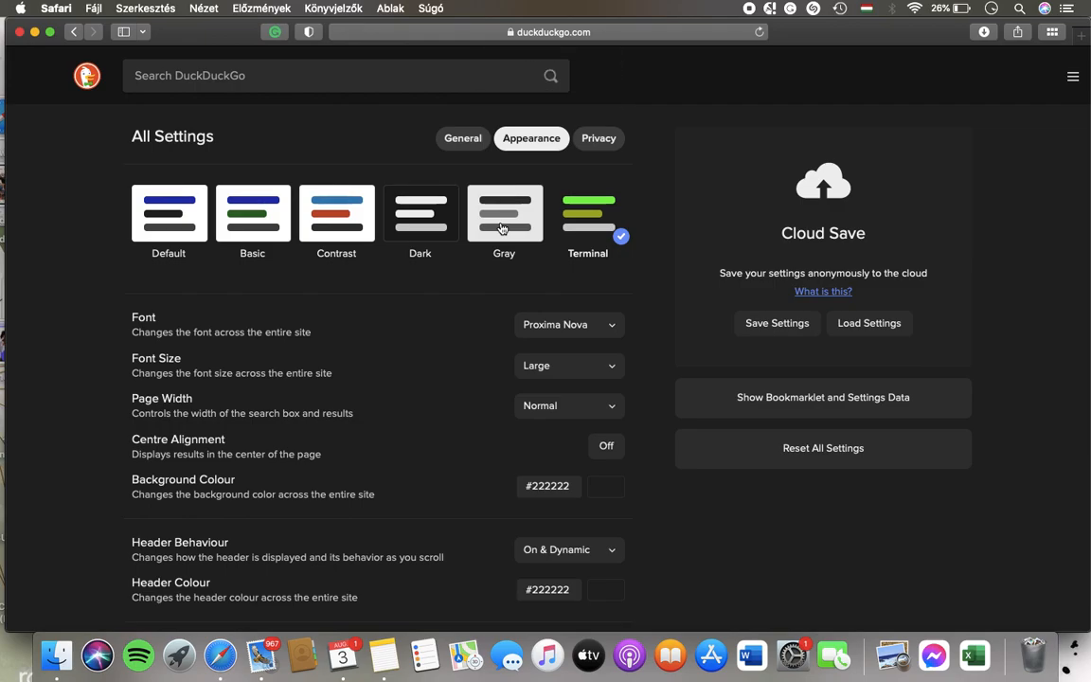
- Apply the Gray theme and leave it selected
click(504, 212)
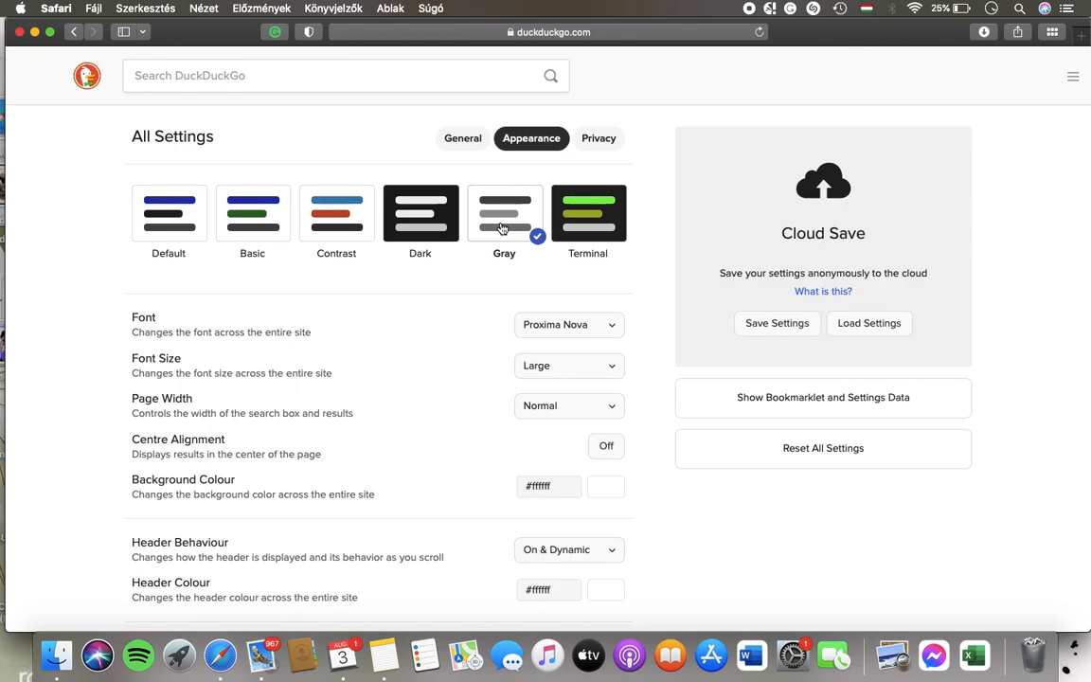
click(503, 212)
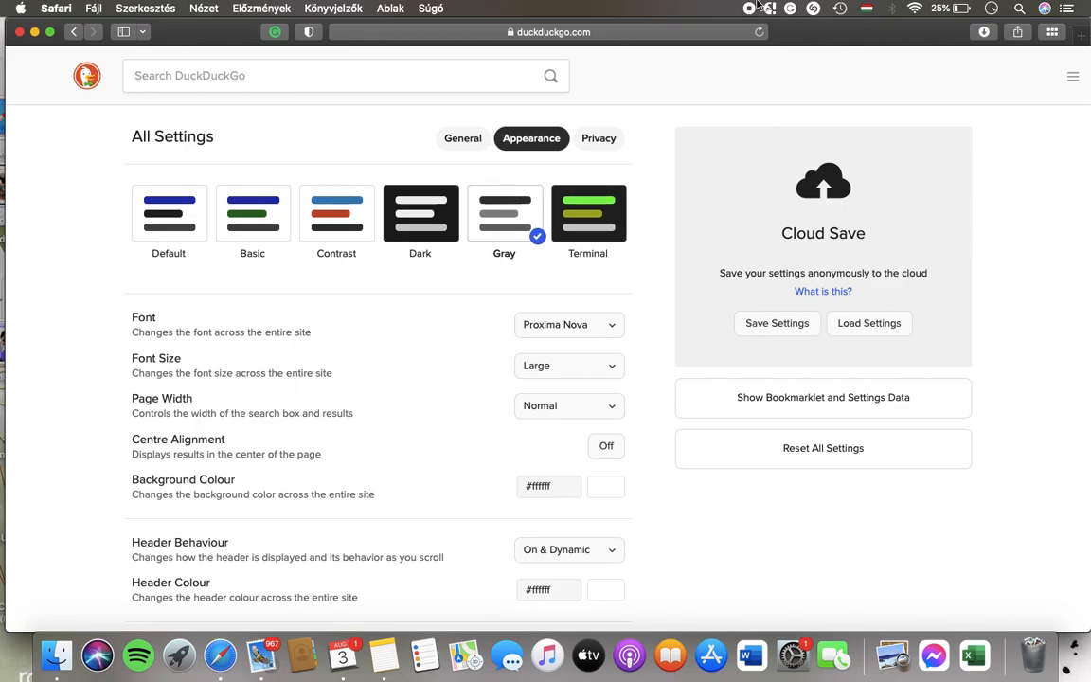